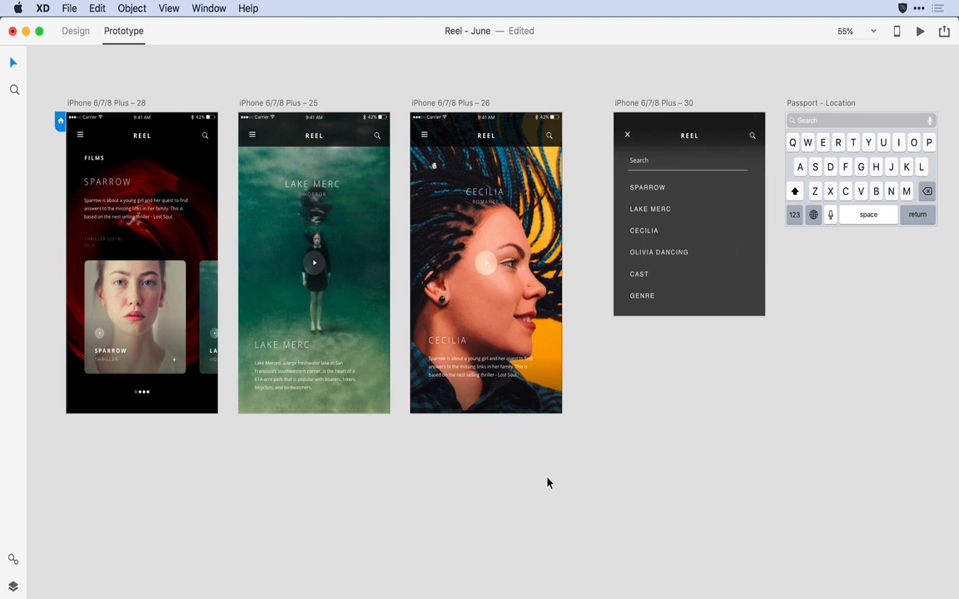
# Set up a private design spec publish and title it 'Reel_04_Overlays'
pyautogui.click(944, 30)
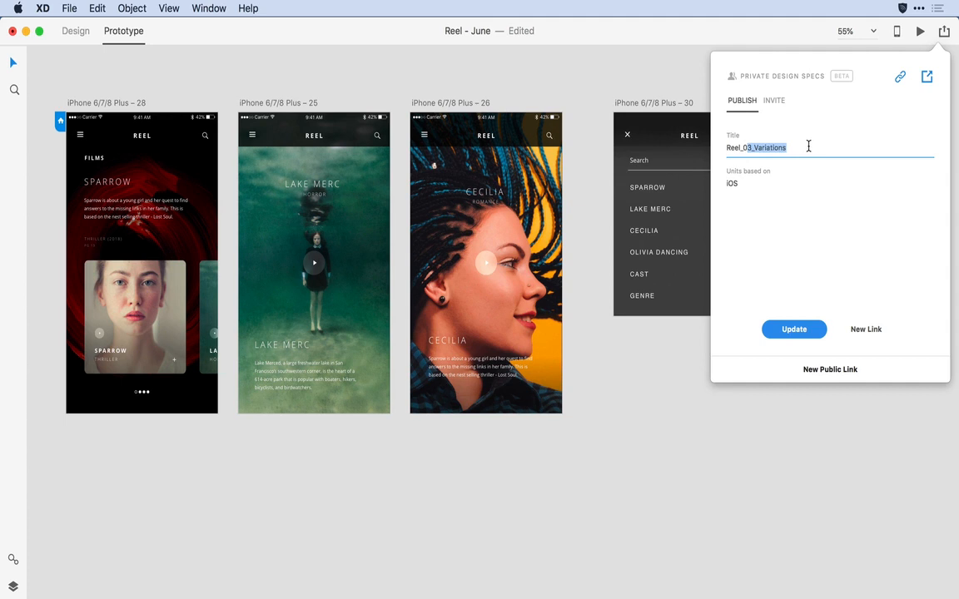
pyautogui.write('Reel_04_')
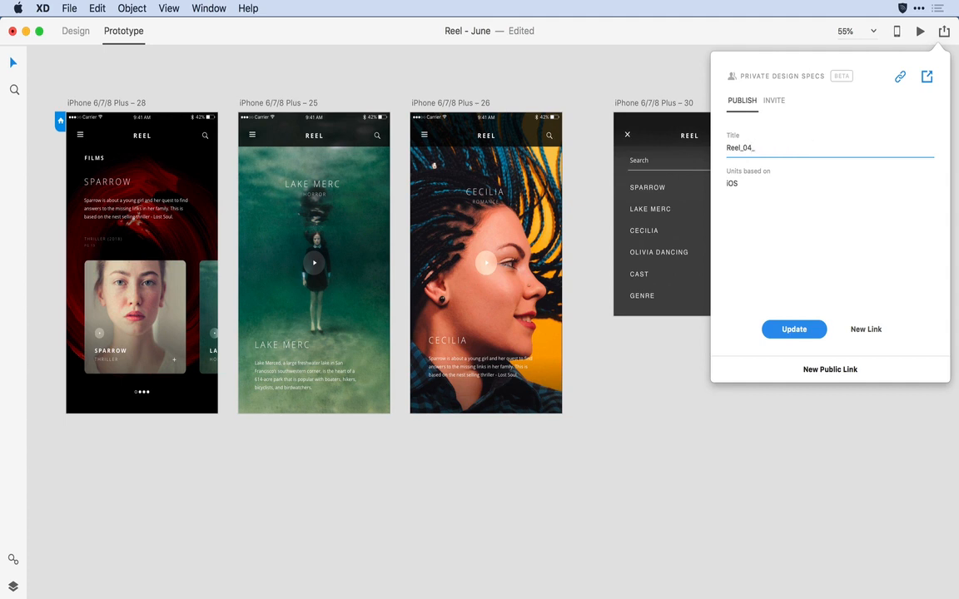
pyautogui.write('Overlays')
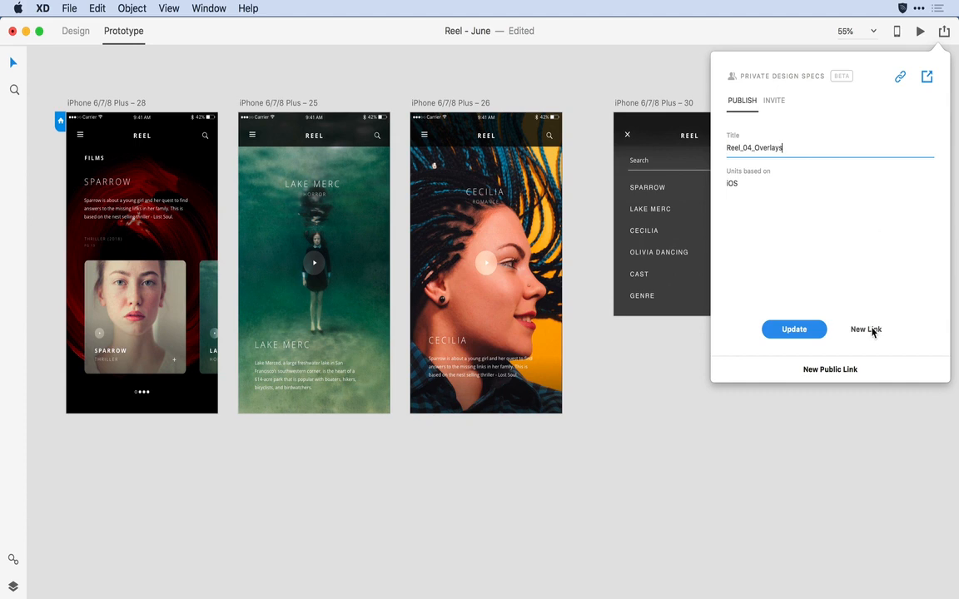
# Create a new private link and invite teammate Ike with the note 'Ike -- Here...'
pyautogui.click(866, 330)
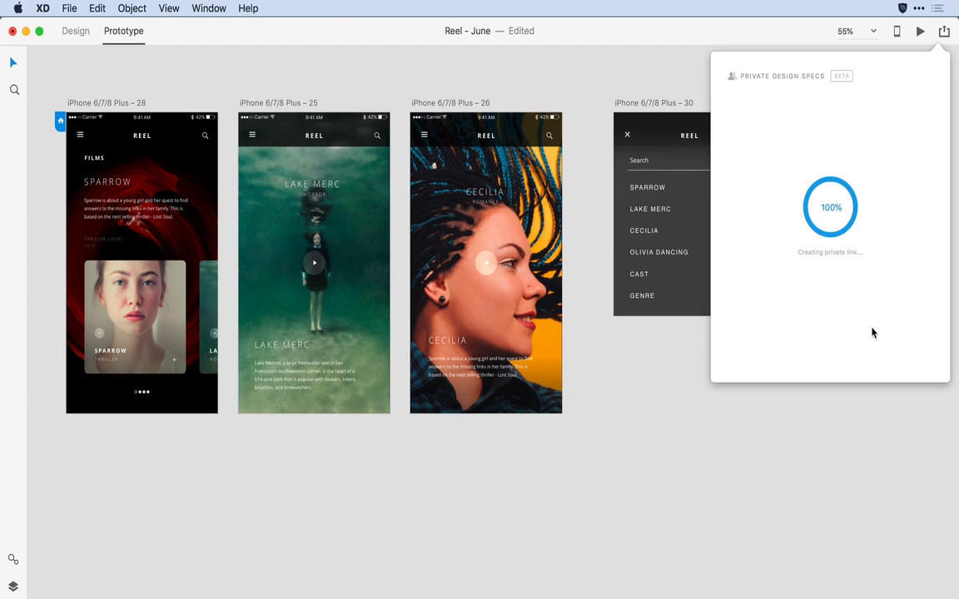
pyautogui.write('ike')
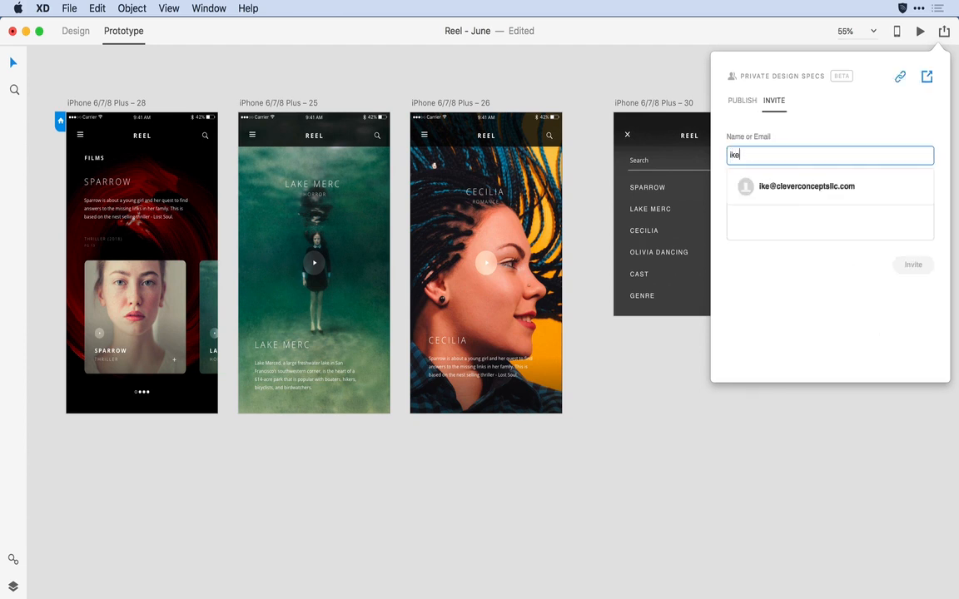
pyautogui.moveTo(824, 186)
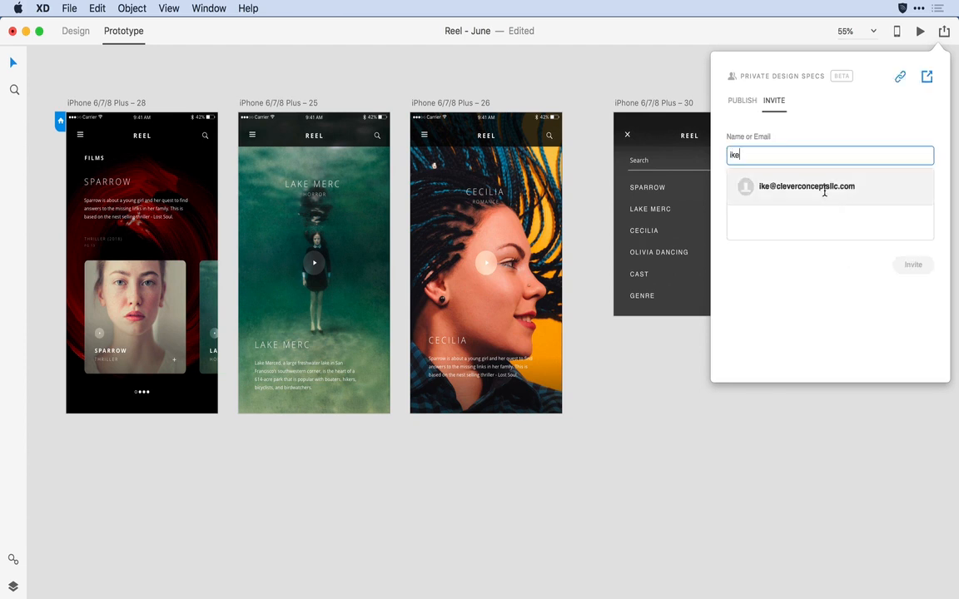
pyautogui.click(806, 186)
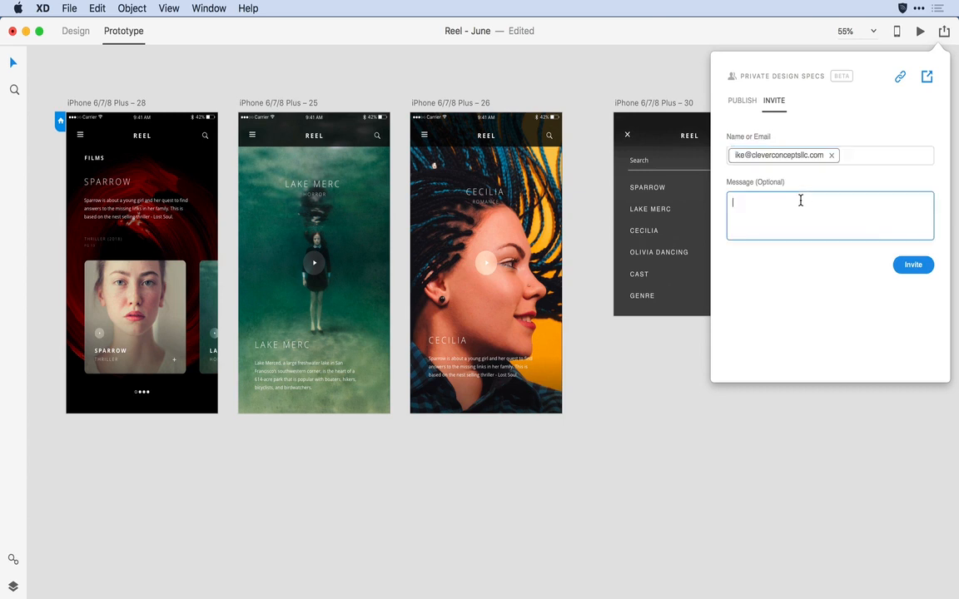
pyautogui.write("Ike -- Here's the menu/keyboard combo -- Can you confirm")
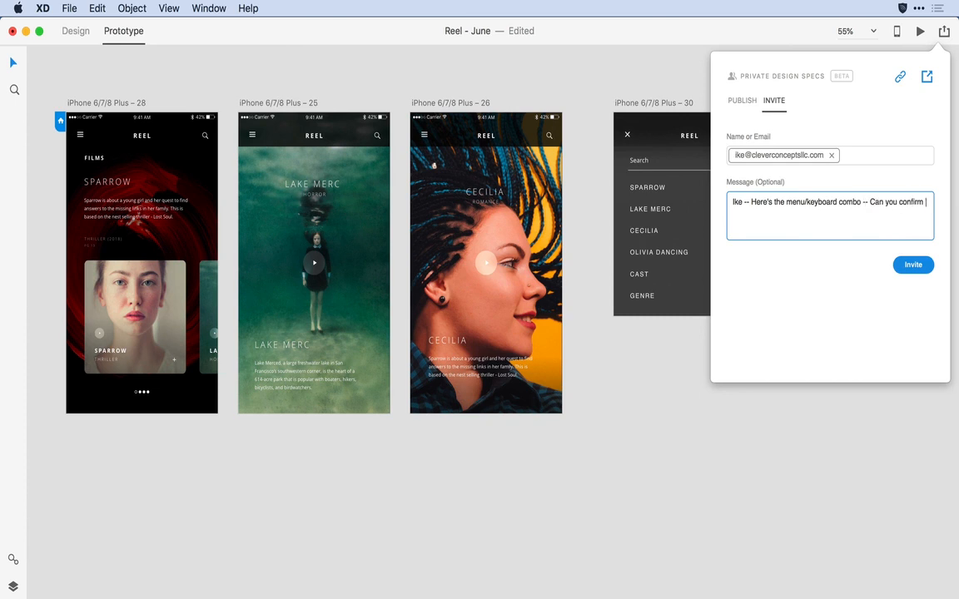
pyautogui.click(912, 265)
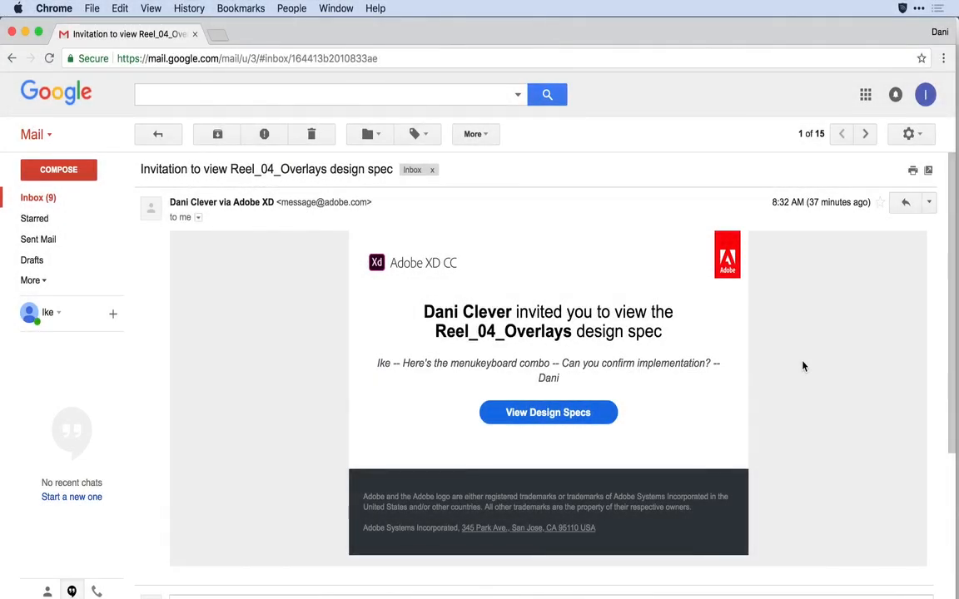
pyautogui.moveTo(454, 369)
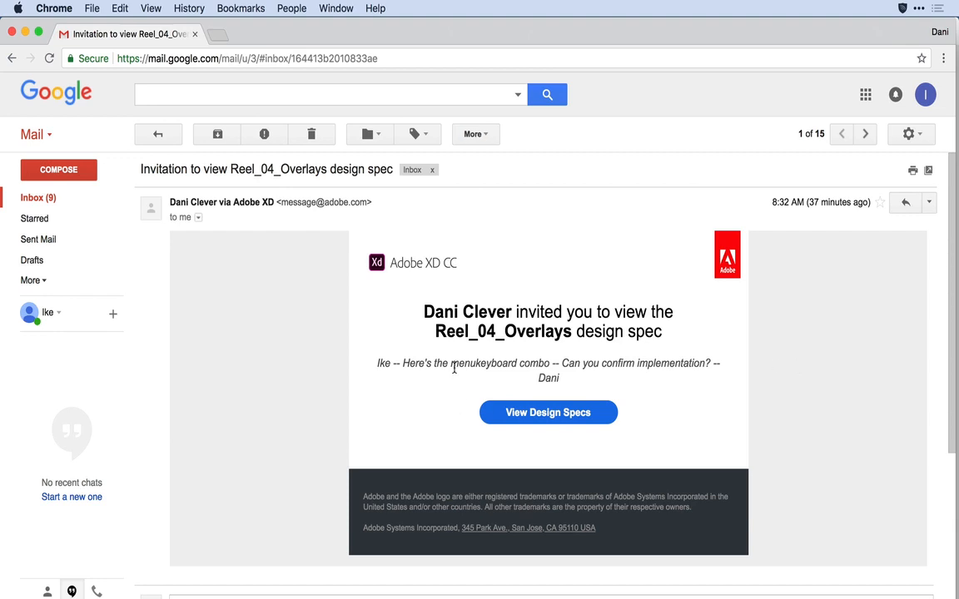
pyautogui.moveTo(450, 396)
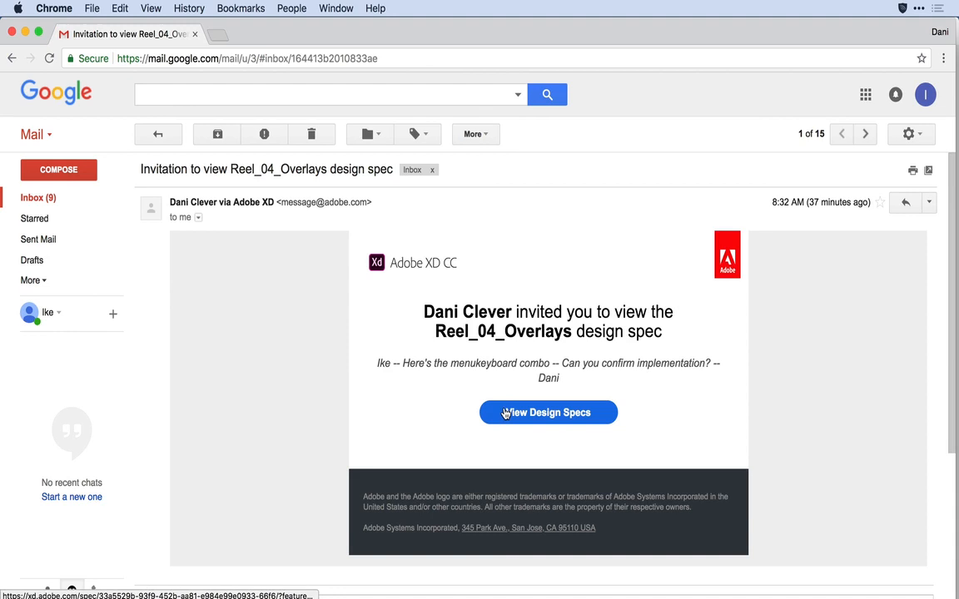
# View the shared spec from the email and show the iPhone 6/7/8 Plus – 28 screen details
pyautogui.click(549, 413)
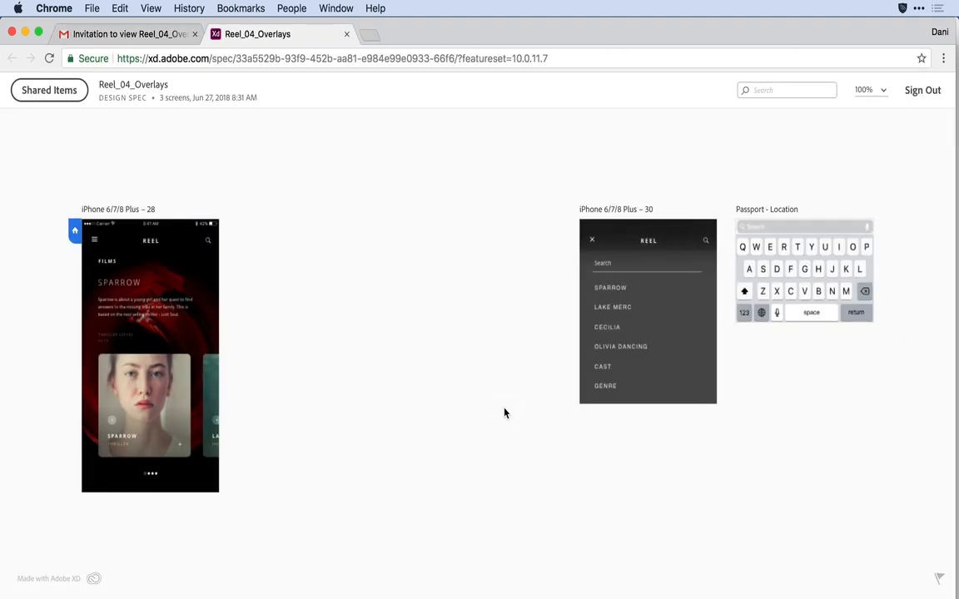
pyautogui.moveTo(176, 111)
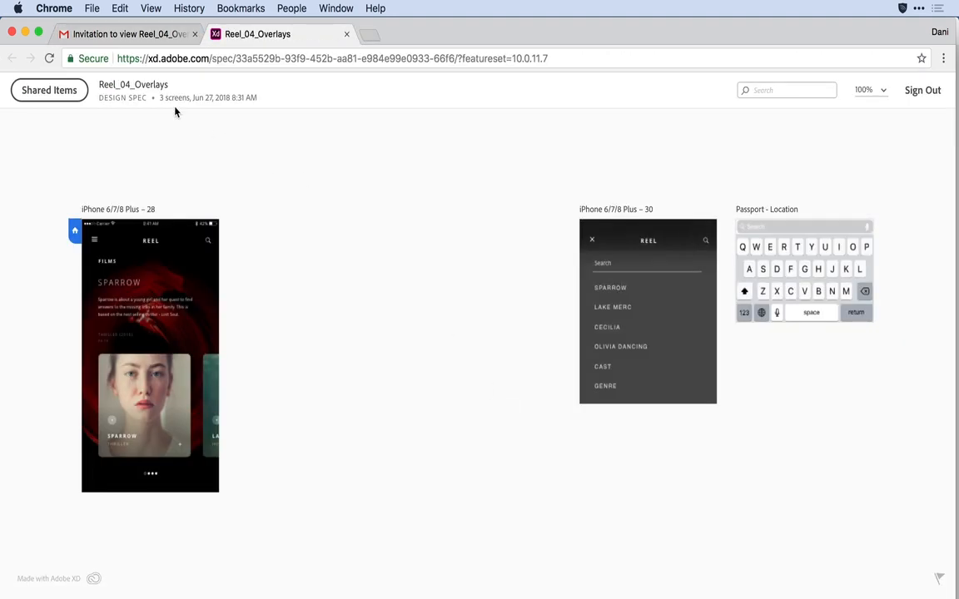
pyautogui.moveTo(175, 110)
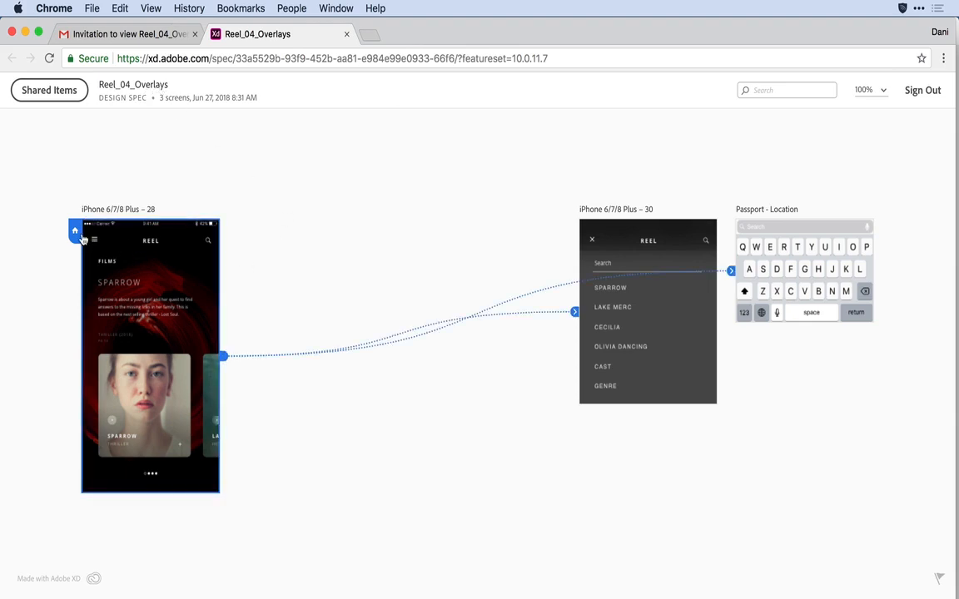
pyautogui.moveTo(127, 269)
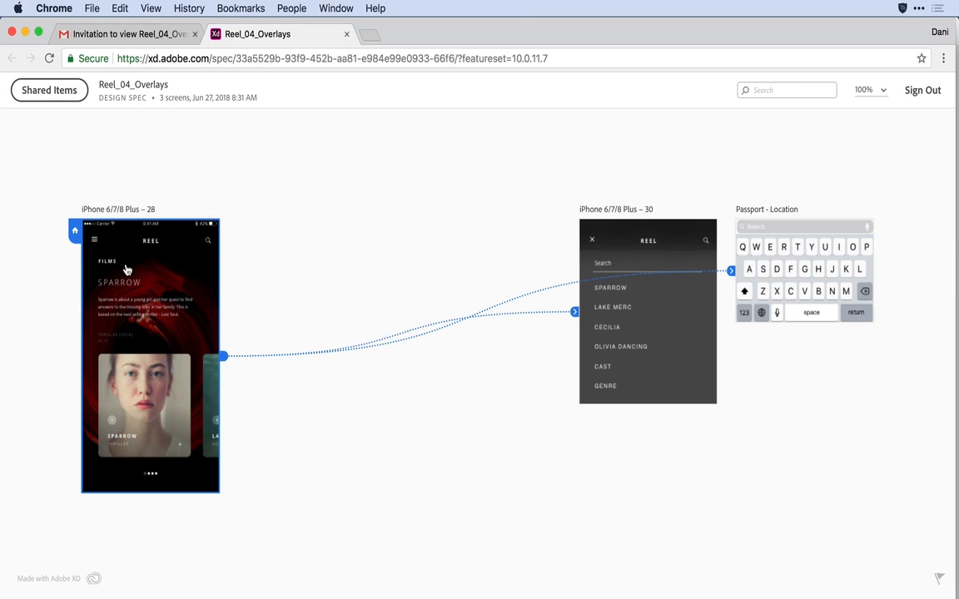
pyautogui.click(150, 353)
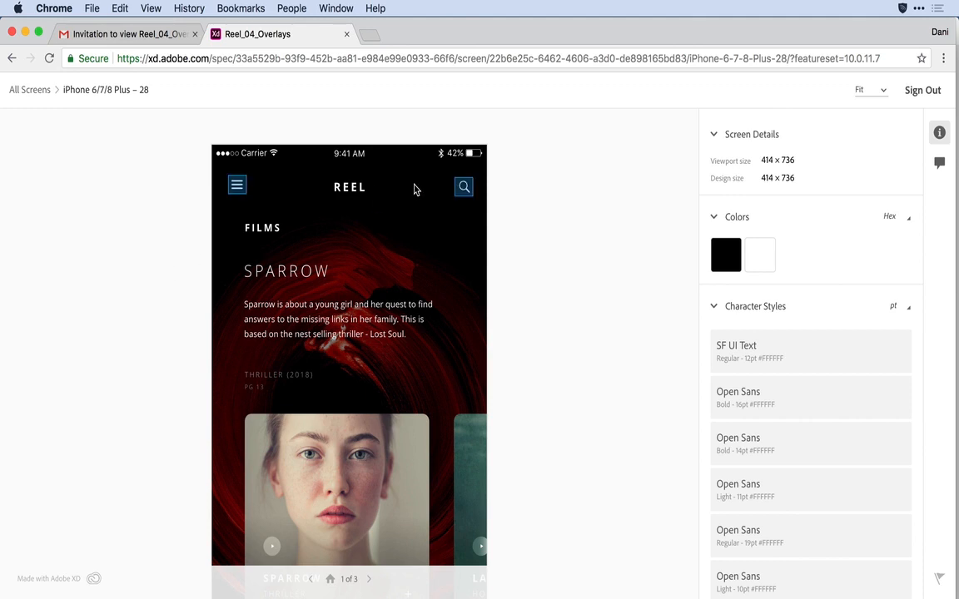
# Reveal the Passport - Location keyboard overlay with its position and Slide Down transition
pyautogui.click(463, 187)
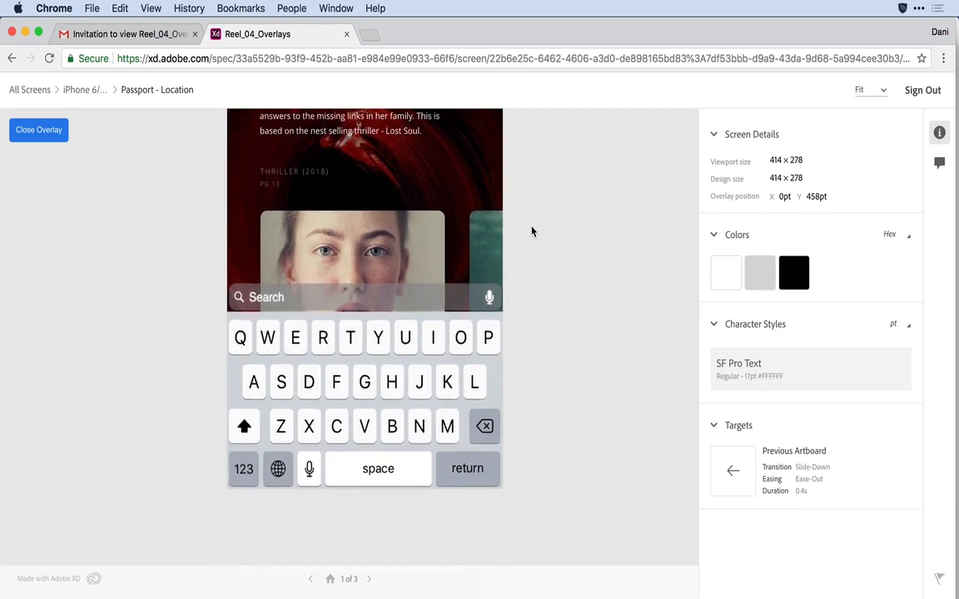
pyautogui.moveTo(645, 230)
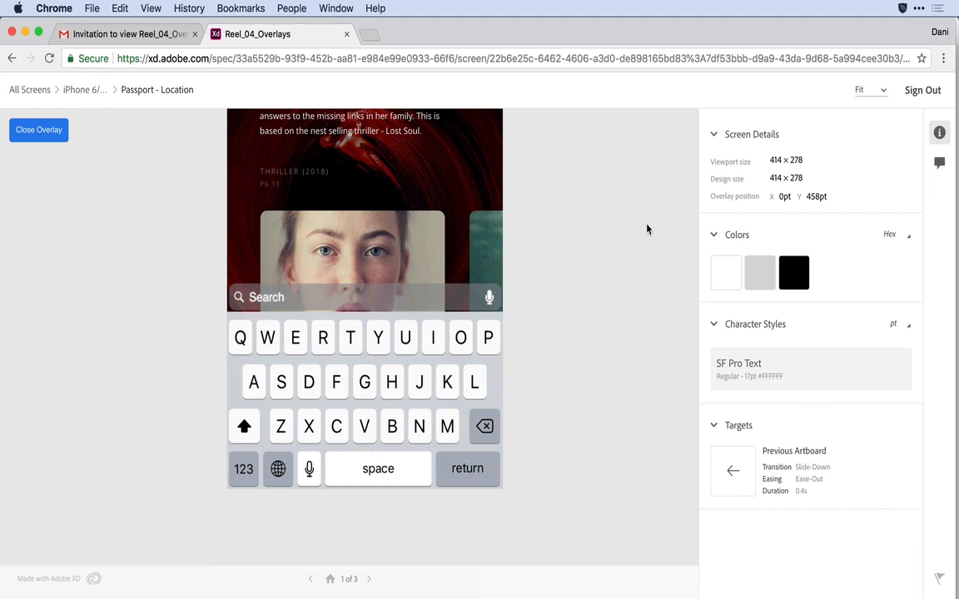
pyautogui.moveTo(657, 188)
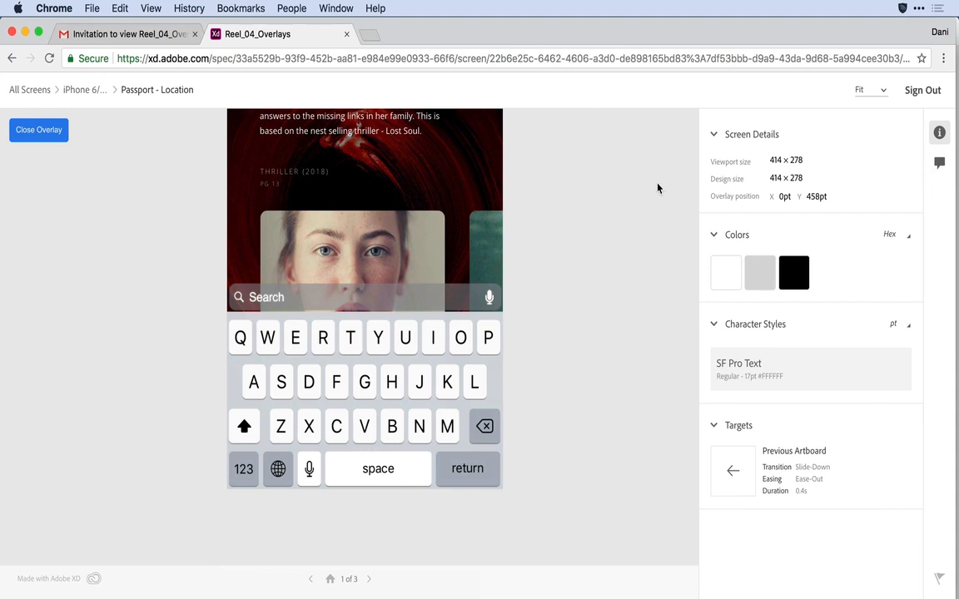
pyautogui.moveTo(691, 182)
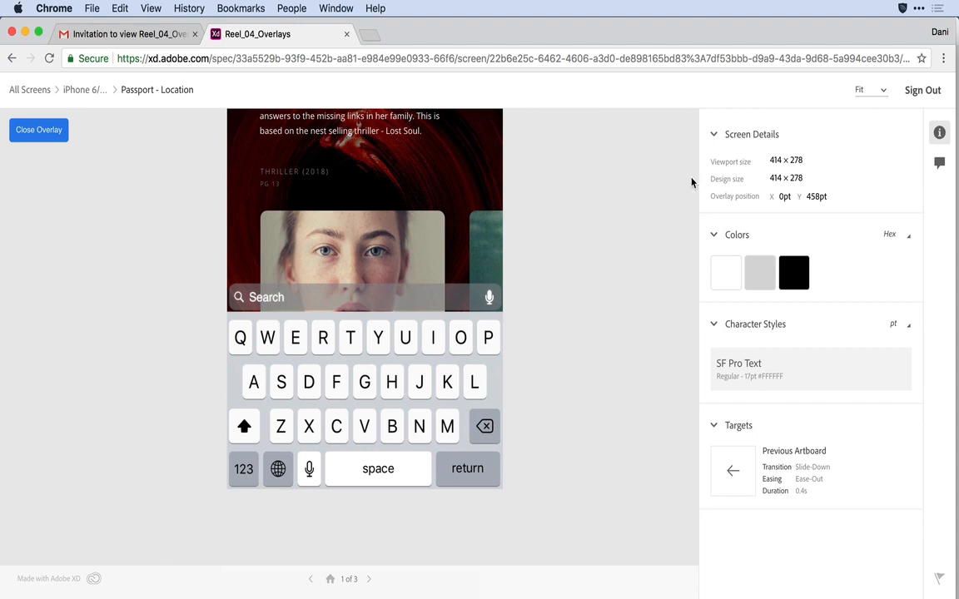
# Post a pinned comment 'Looks great, iOS keyboard should be fine' on the overlay, then dismiss it
pyautogui.click(939, 163)
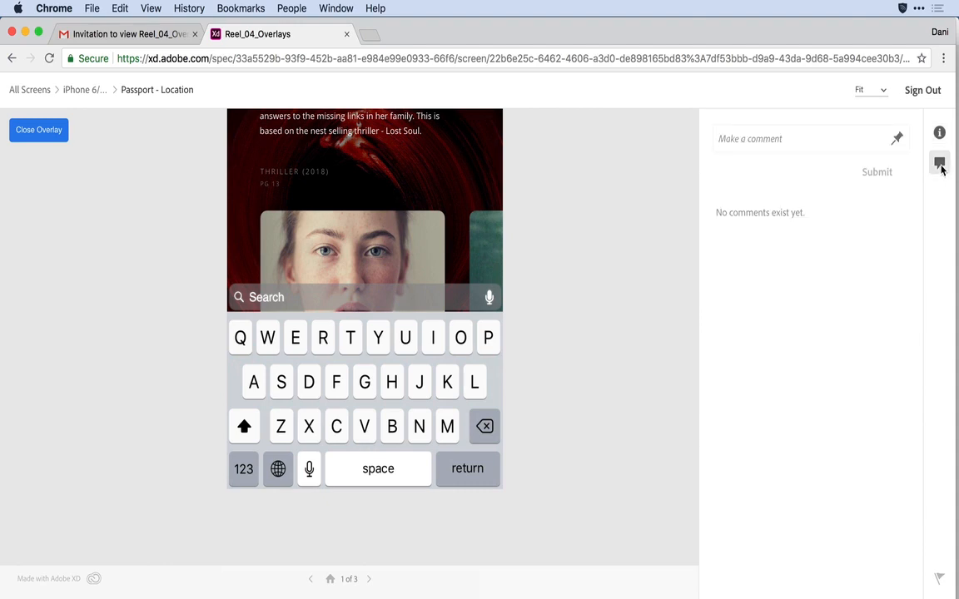
pyautogui.click(812, 138)
pyautogui.write('Dani -- Overlay l')
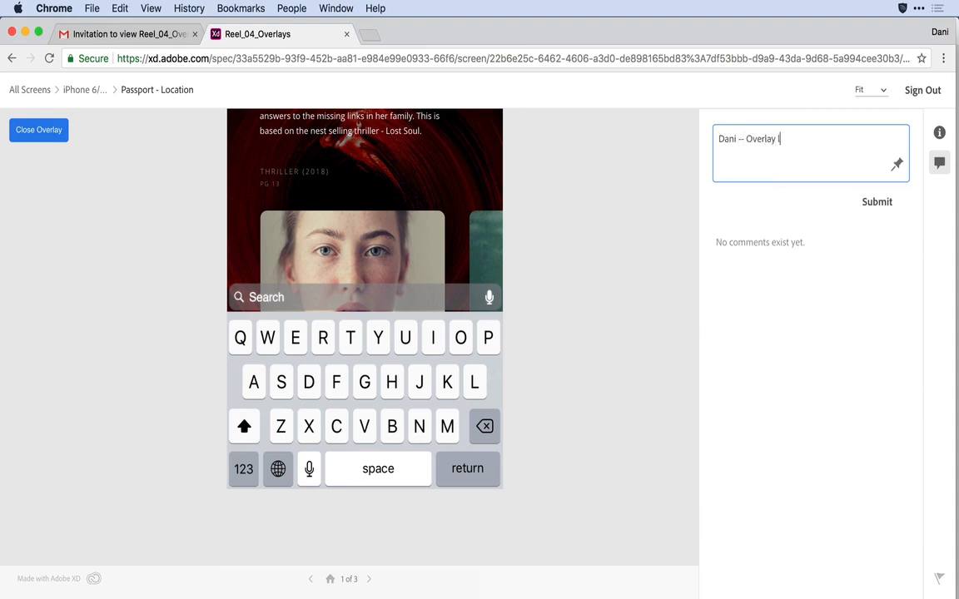
pyautogui.write('ooks great, iOS keyboard should be fine')
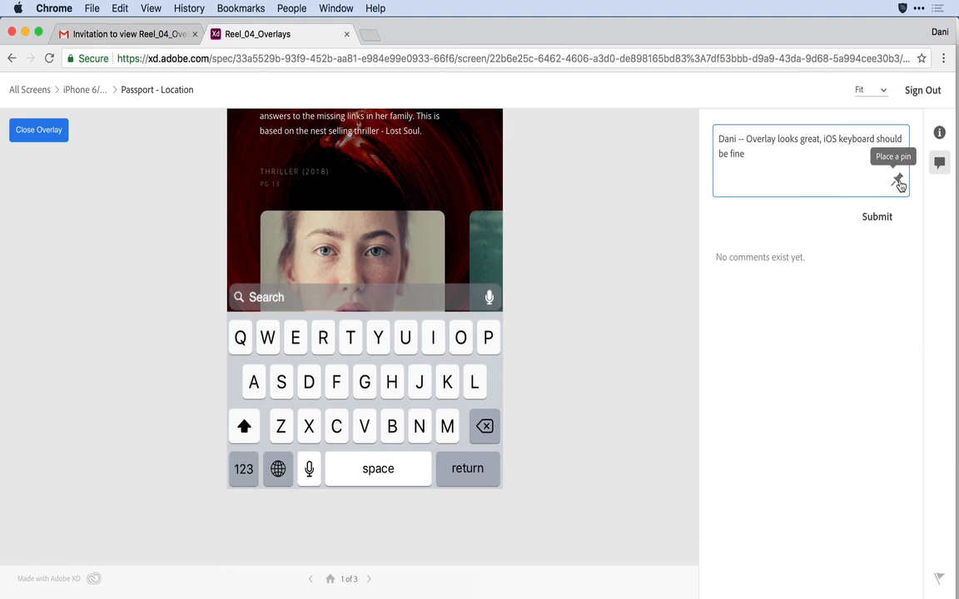
pyautogui.click(898, 180)
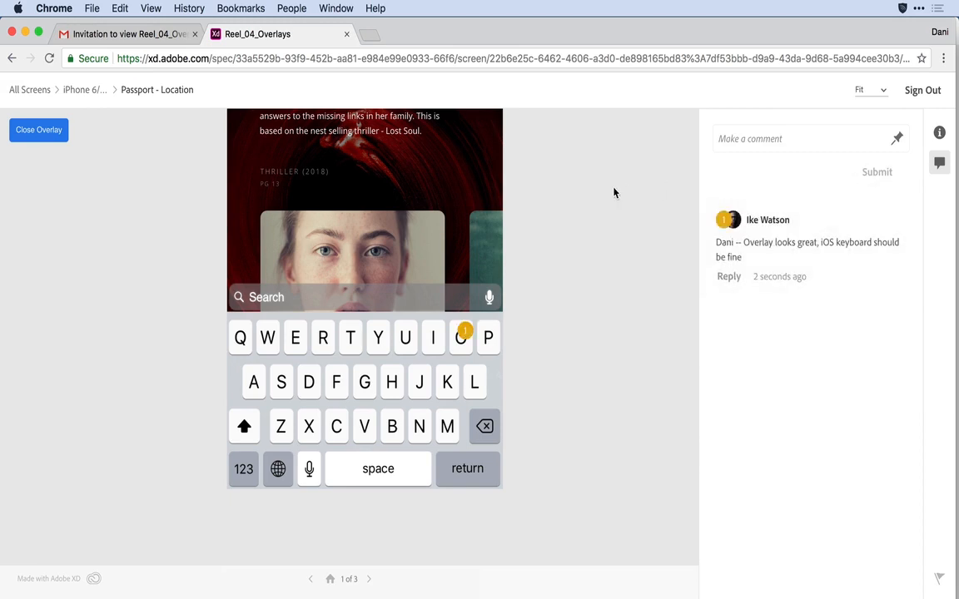
pyautogui.click(39, 129)
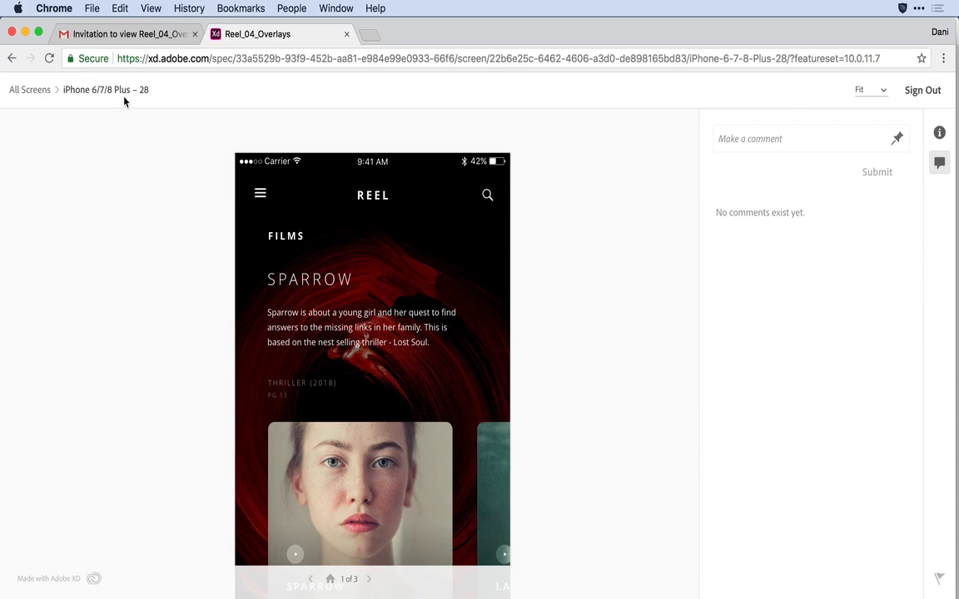
# Return to All Screens and head to the Creative Cloud Shared Items page
pyautogui.click(30, 90)
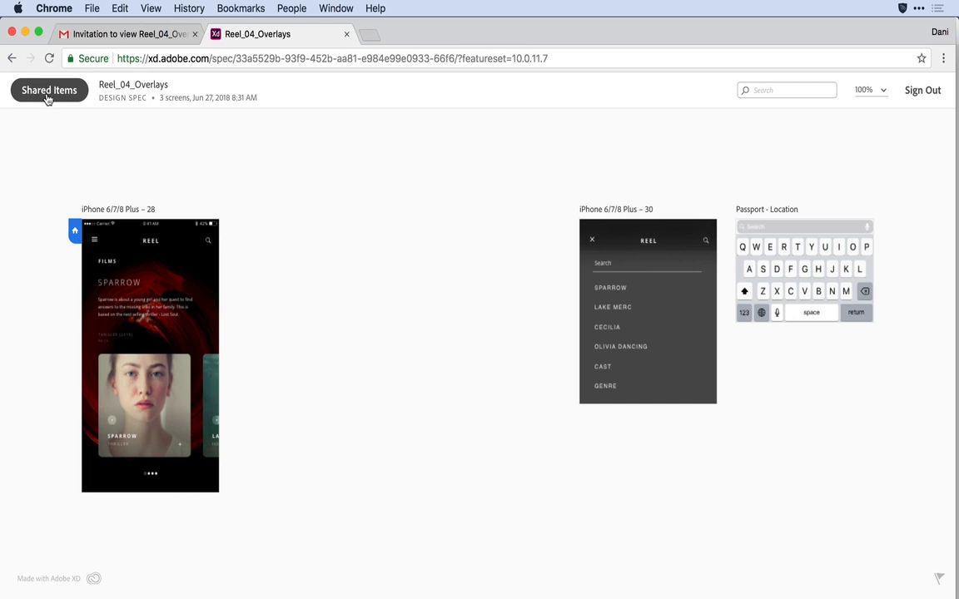
pyautogui.click(48, 90)
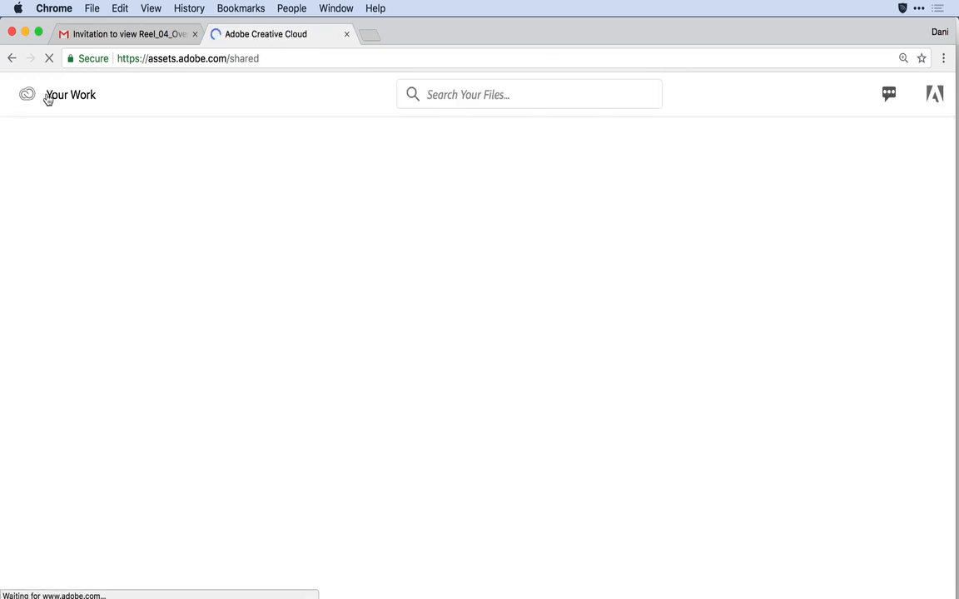